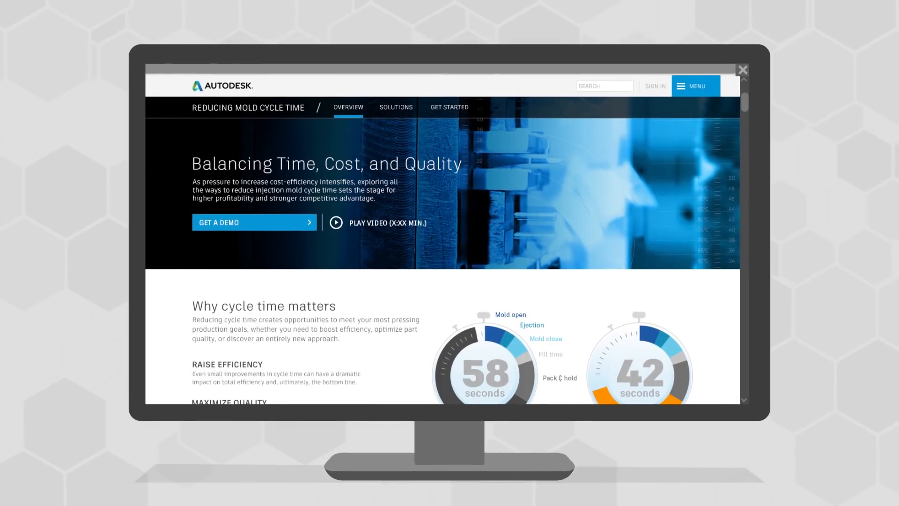
Scroll down to 'Why cycle time matters' with its 58- and 42-second cycle comparisons
scroll(down, 3)
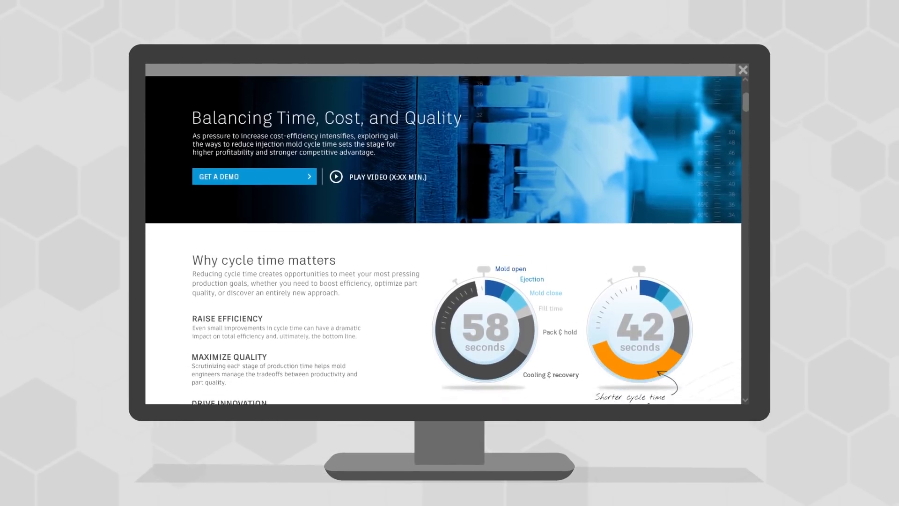
scroll(down, 3)
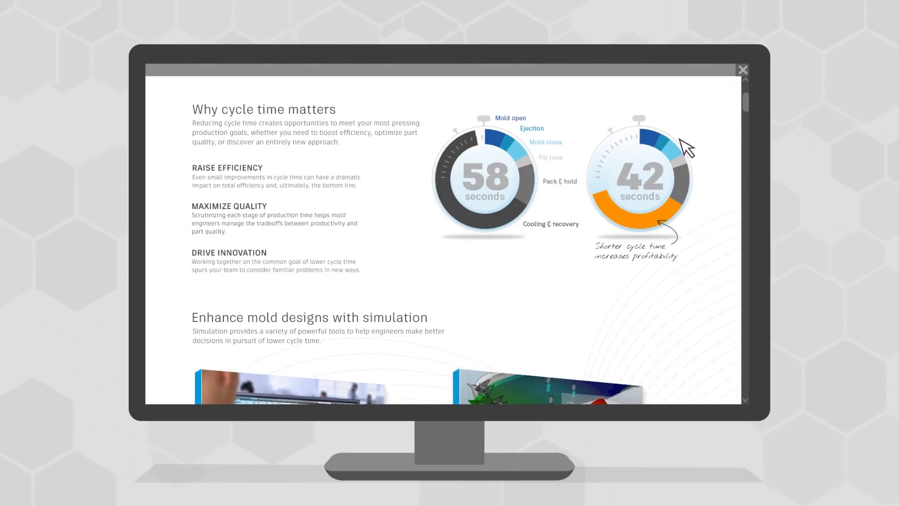
Scroll past the ebooks to the 'Insights starts with Moldflow' Solutions page
scroll(down, 3)
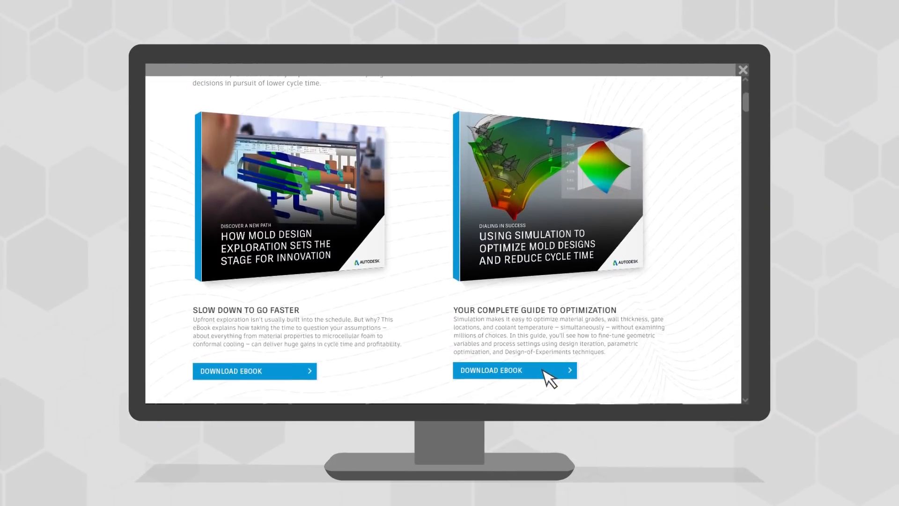
click(514, 371)
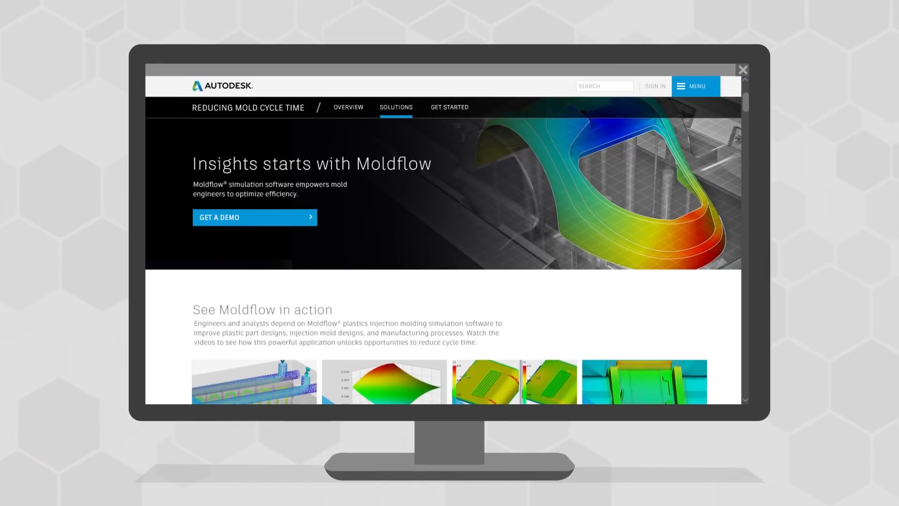